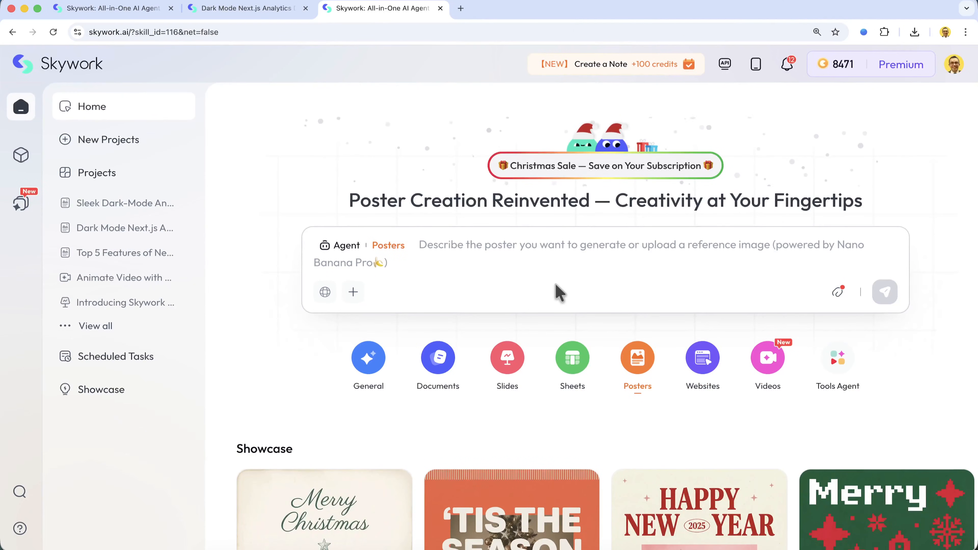
mouse_move(628, 419)
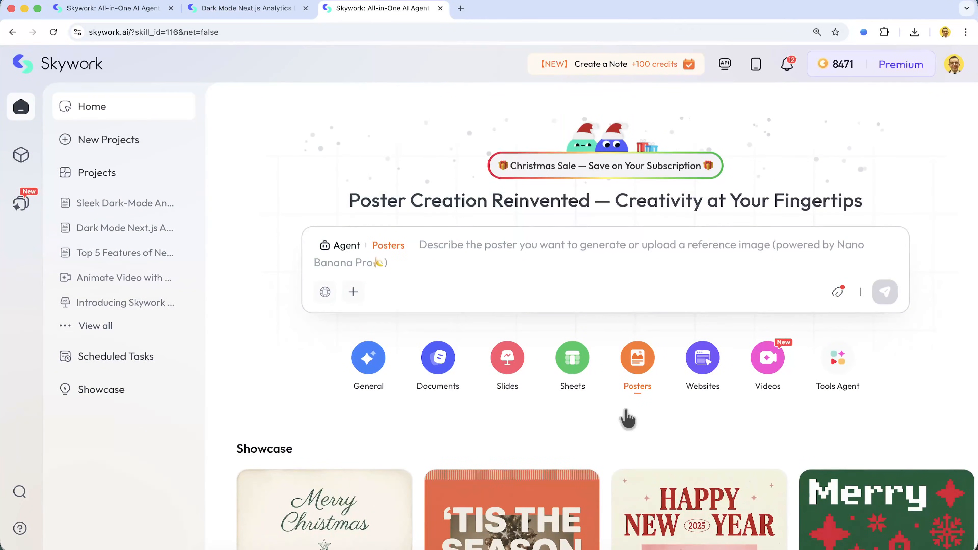
mouse_move(656, 386)
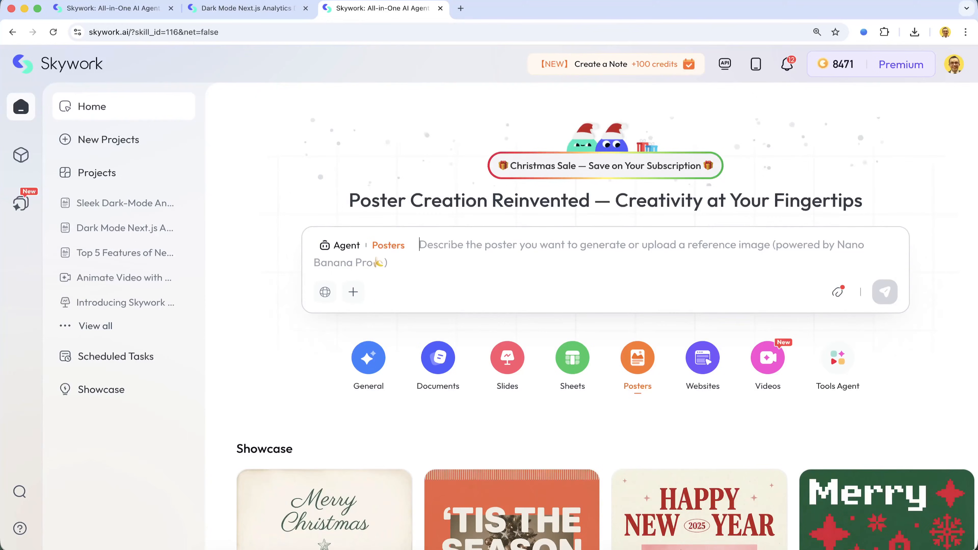
Step: Draft a prompt for a sleek dark-mode glassmorphism dashboard with neon purple accents
text(Create a sleek, dark-mod)
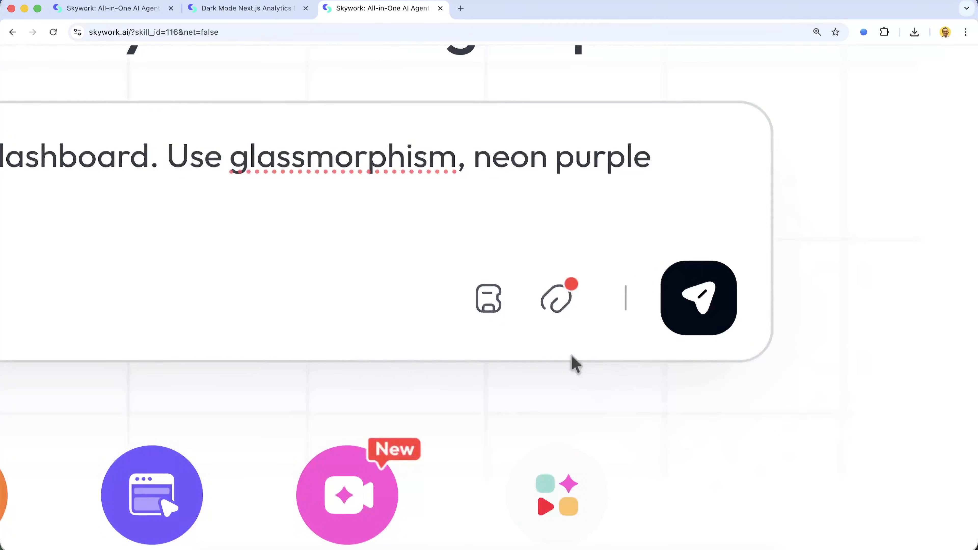
Step: Submit the prompt and generate the dark neon-purple Next.js Analytics dashboard poster
click(698, 298)
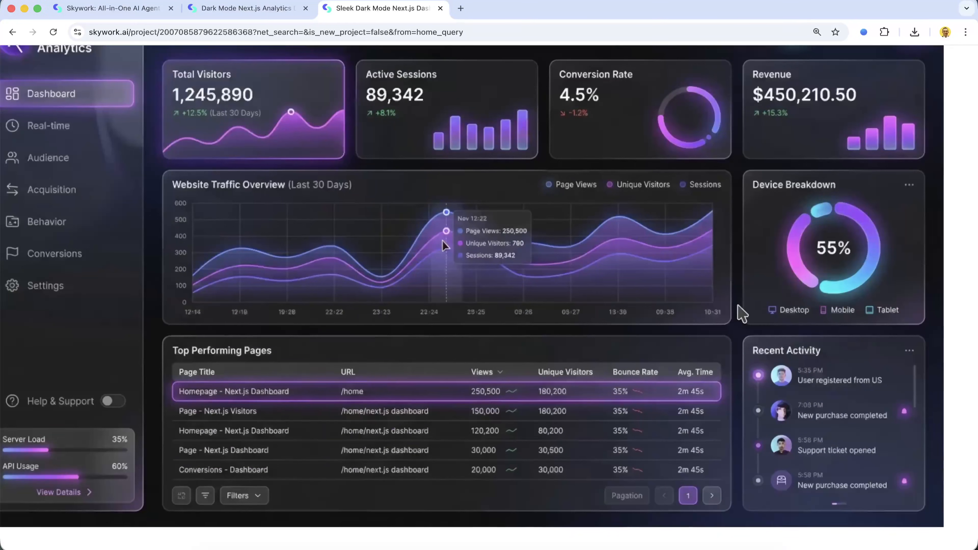
mouse_move(412, 294)
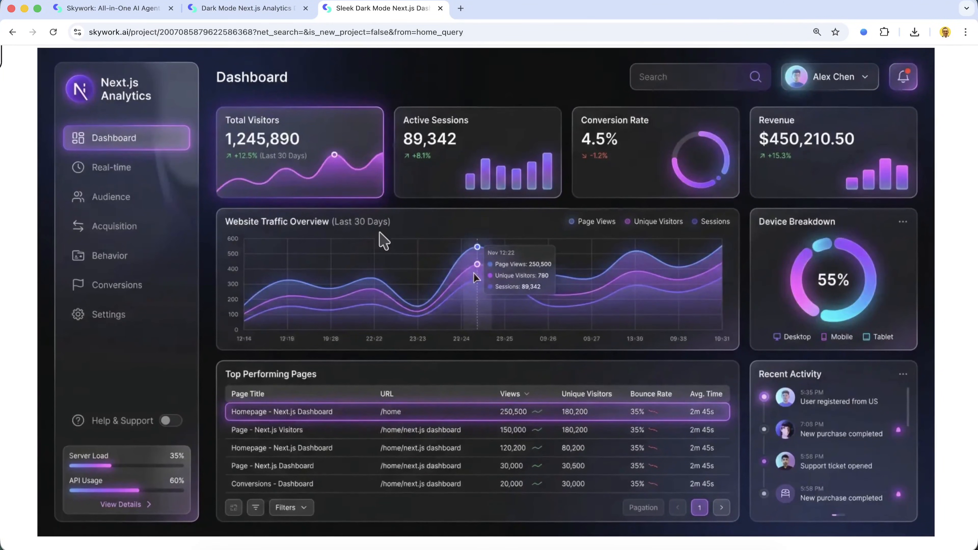
mouse_move(488, 356)
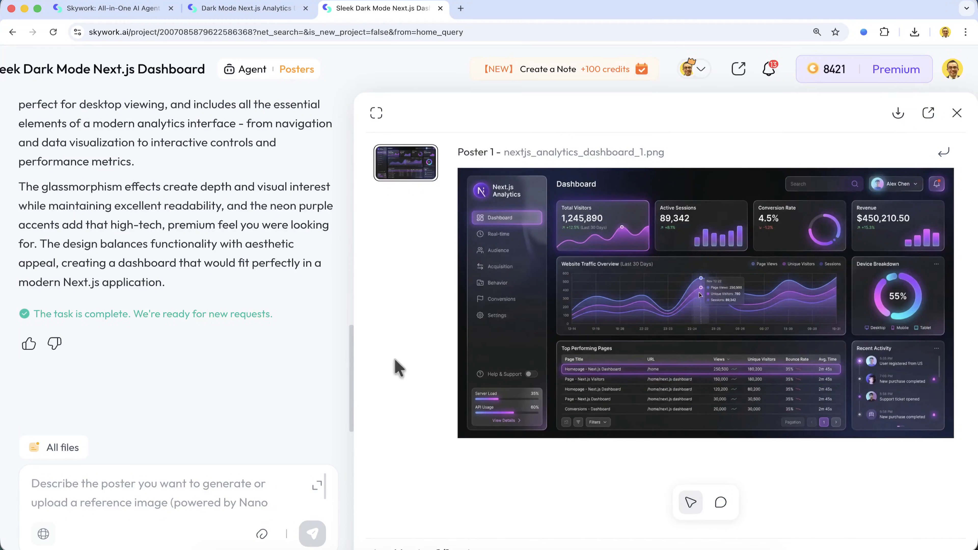
mouse_move(717, 493)
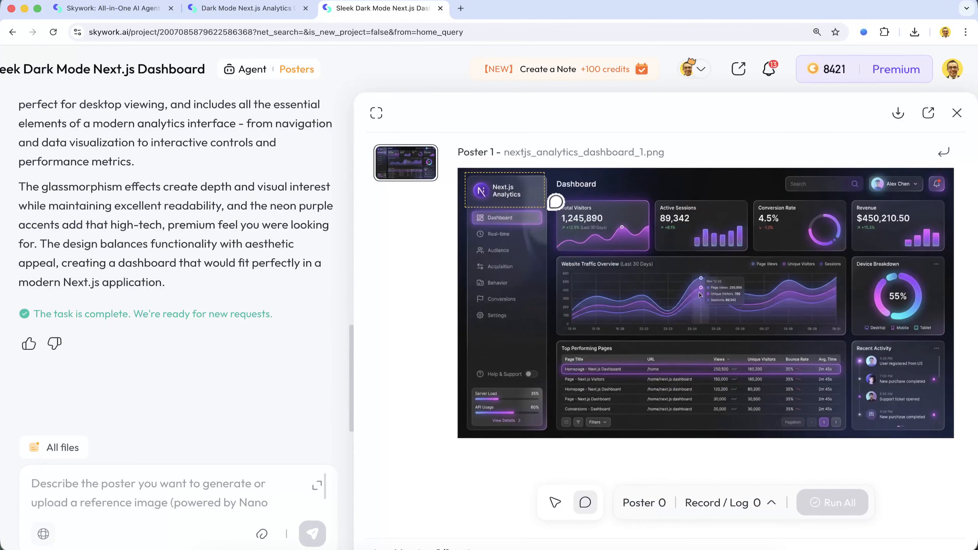
Step: Mark the Next.js Analytics logo and run an edit renaming the website to "SahandShop"
click(556, 203)
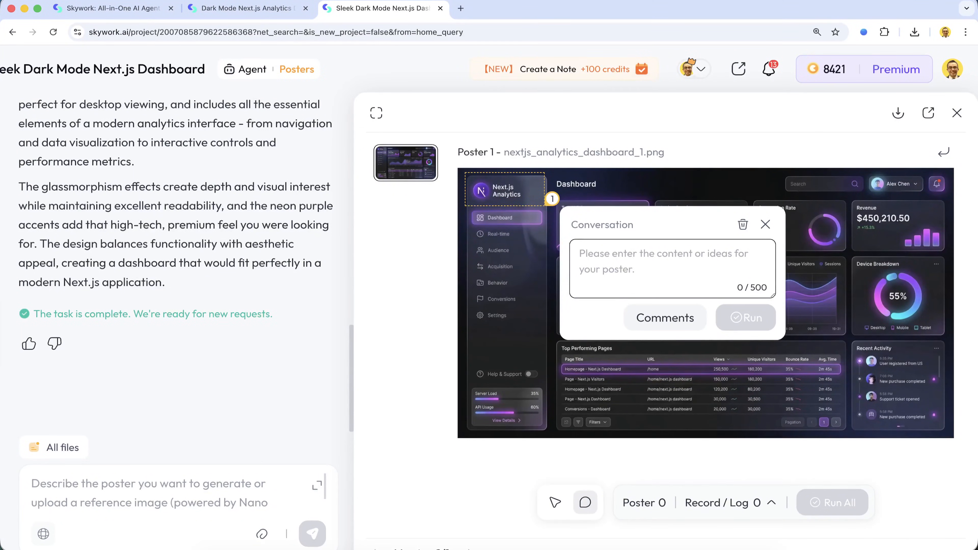
text(change the website name)
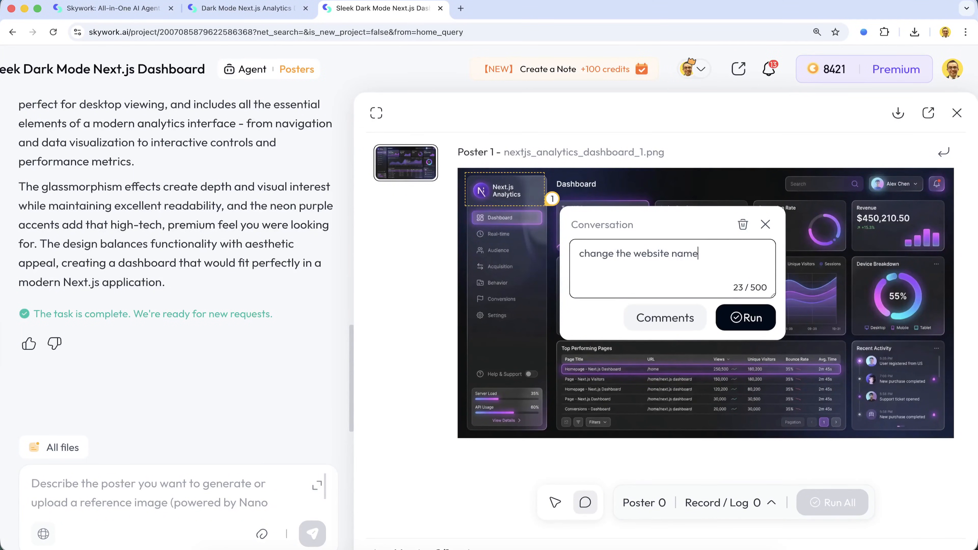
text(to "SahandShop")
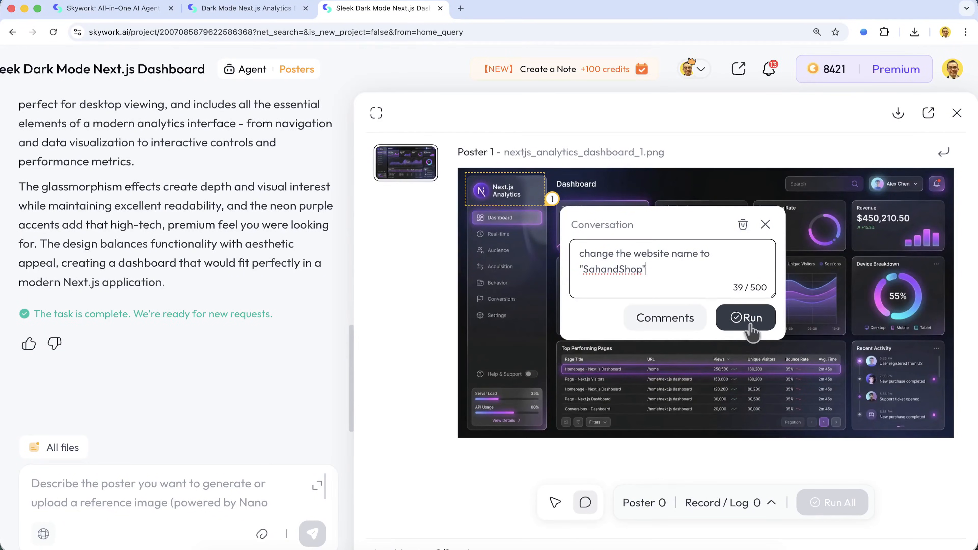
click(746, 317)
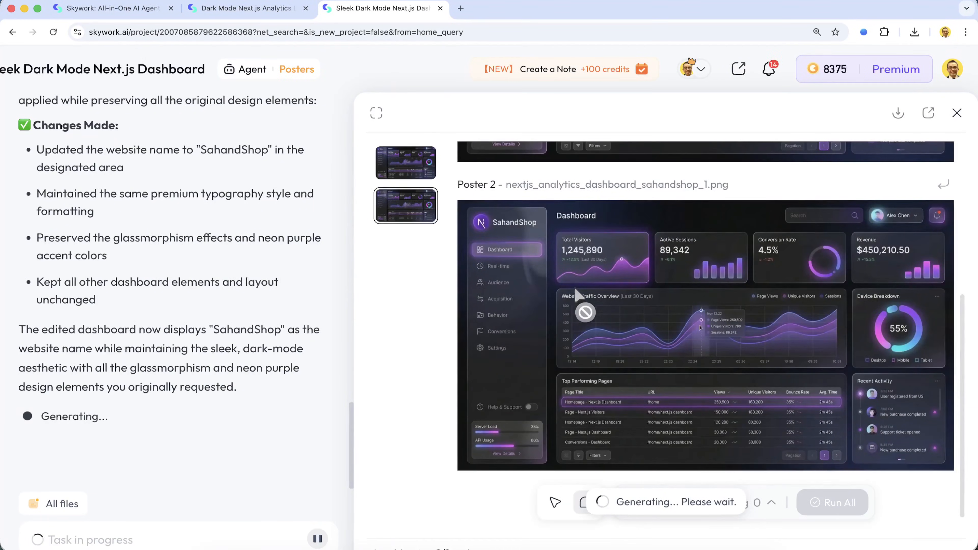
mouse_move(574, 249)
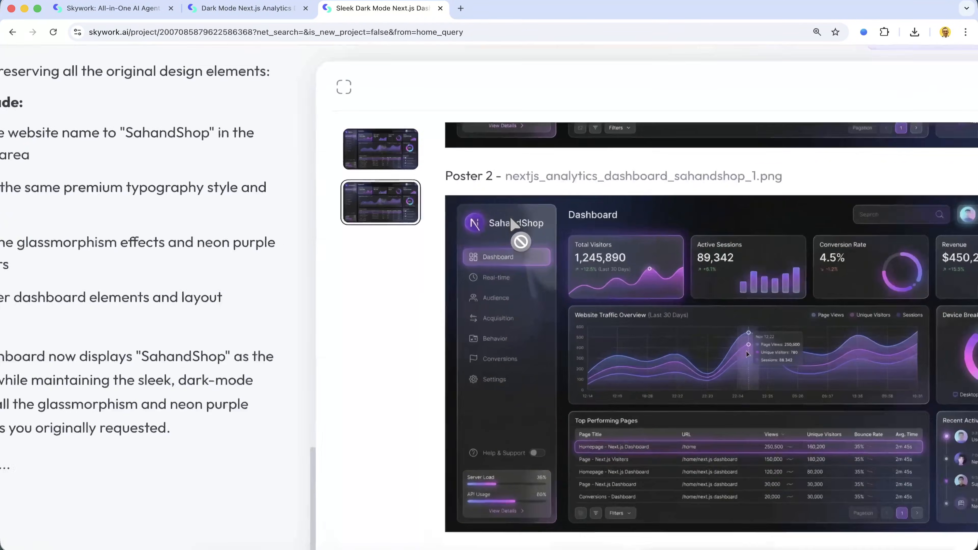
Step: Scroll the preview to review Poster 2 with the SahandShop branding
scroll(down, 3)
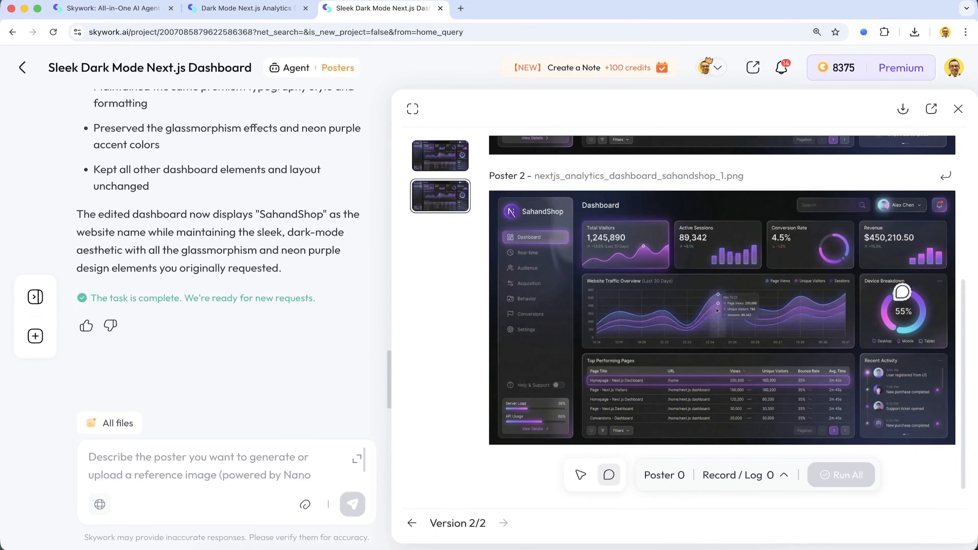
mouse_move(214, 486)
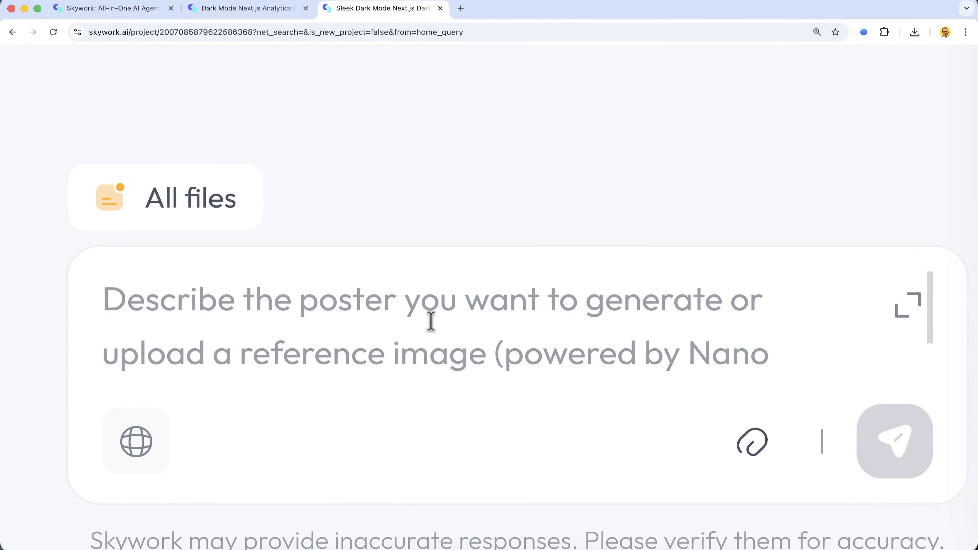
Step: Send a request for a mobile-sized version of the SahandShop dashboard
text(create a mobile-sized version of the SahandShop a)
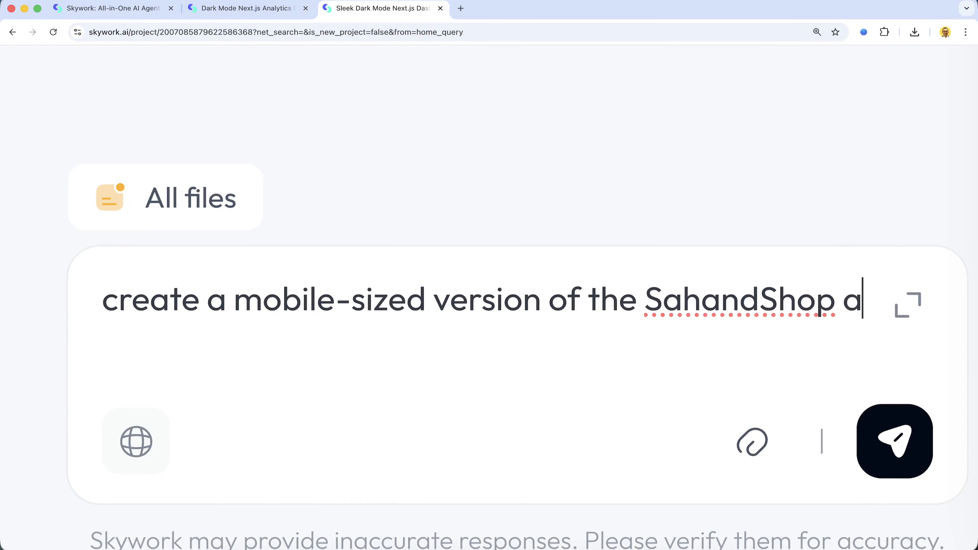
click(895, 441)
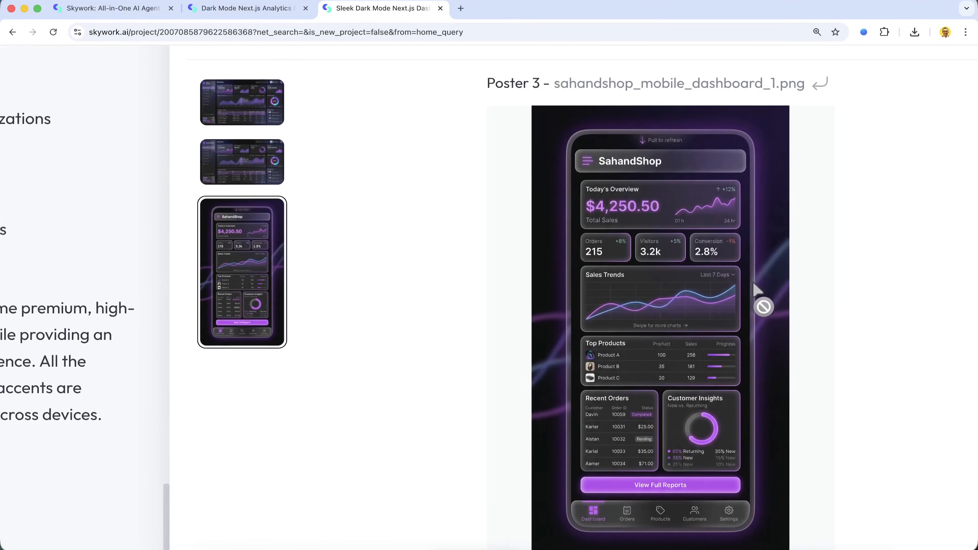
Step: Scroll the preview pane to inspect the mobile SahandShop dashboard poster
scroll(down, 3)
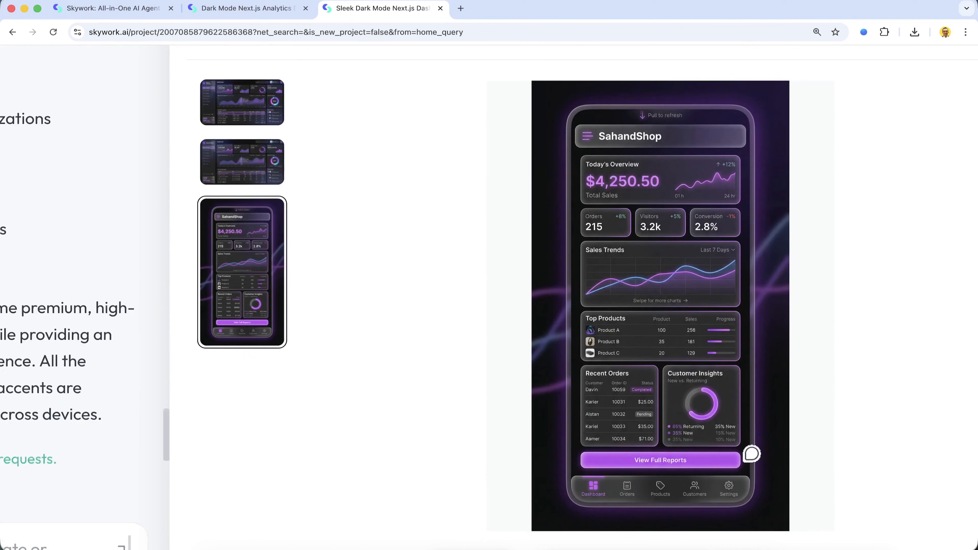
scroll(down, 3)
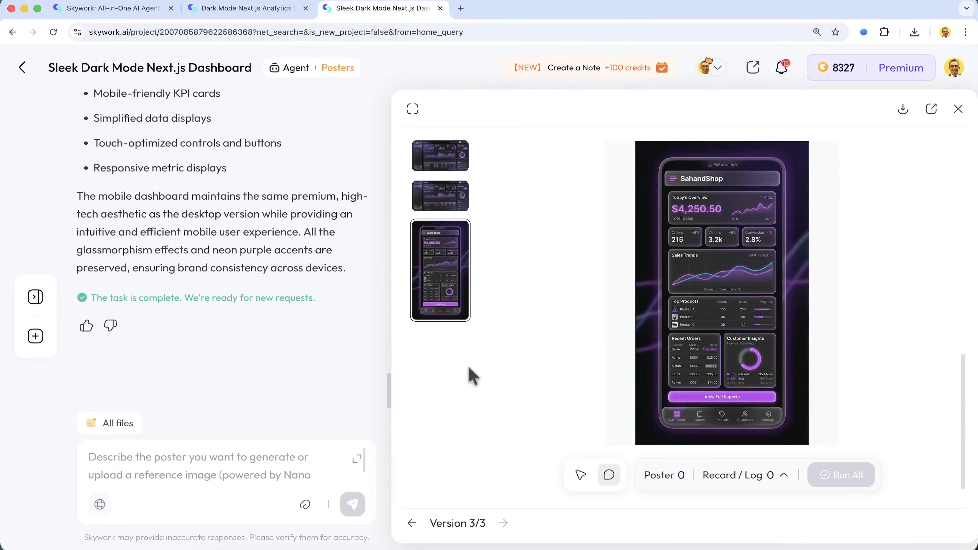
mouse_move(481, 386)
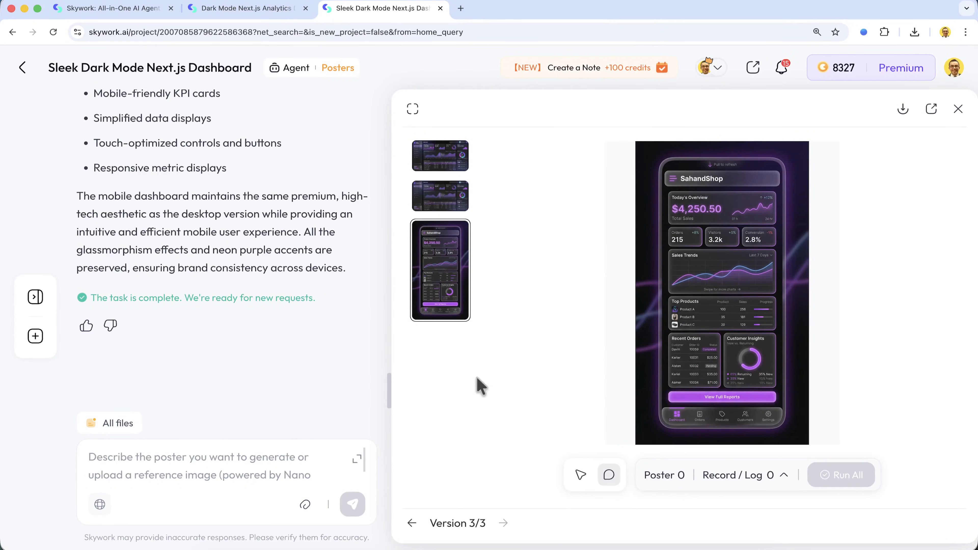
mouse_move(487, 390)
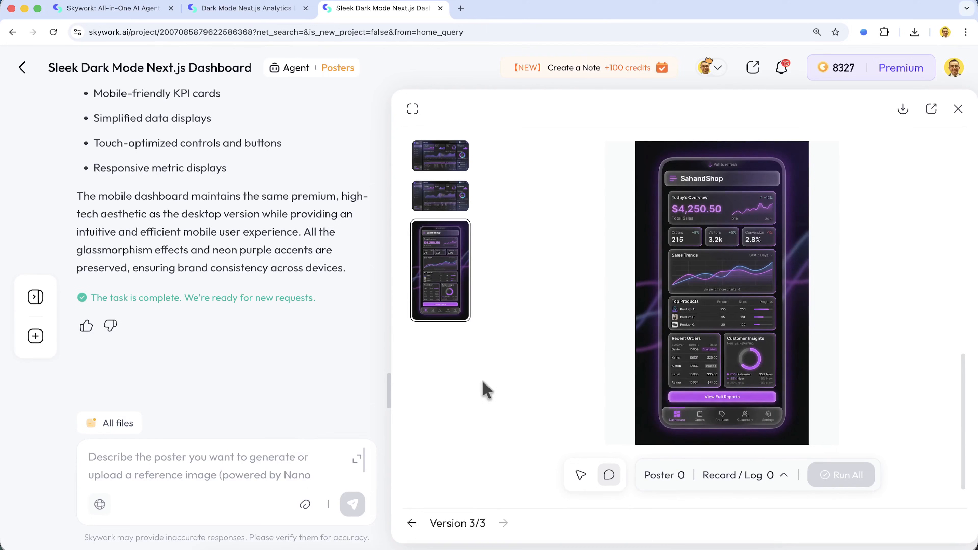
mouse_move(577, 408)
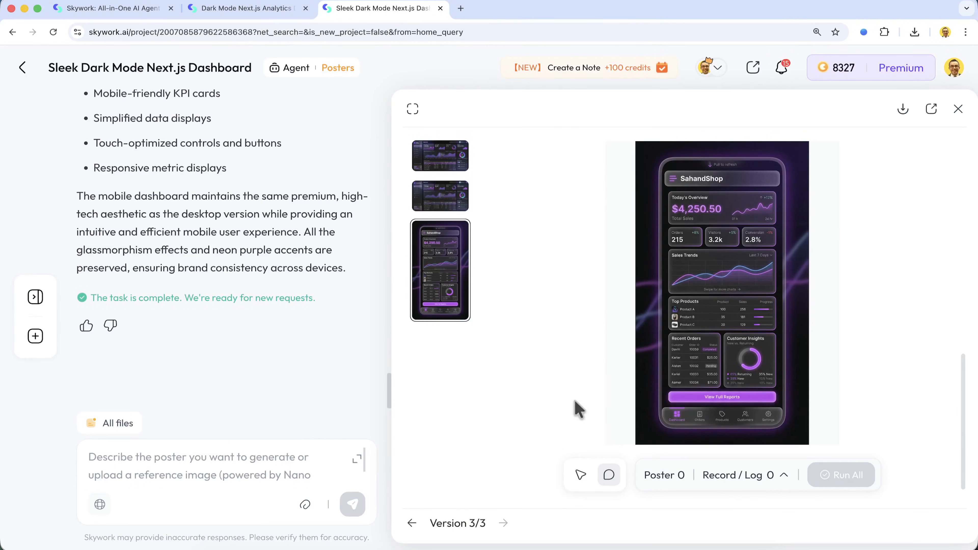
mouse_move(538, 375)
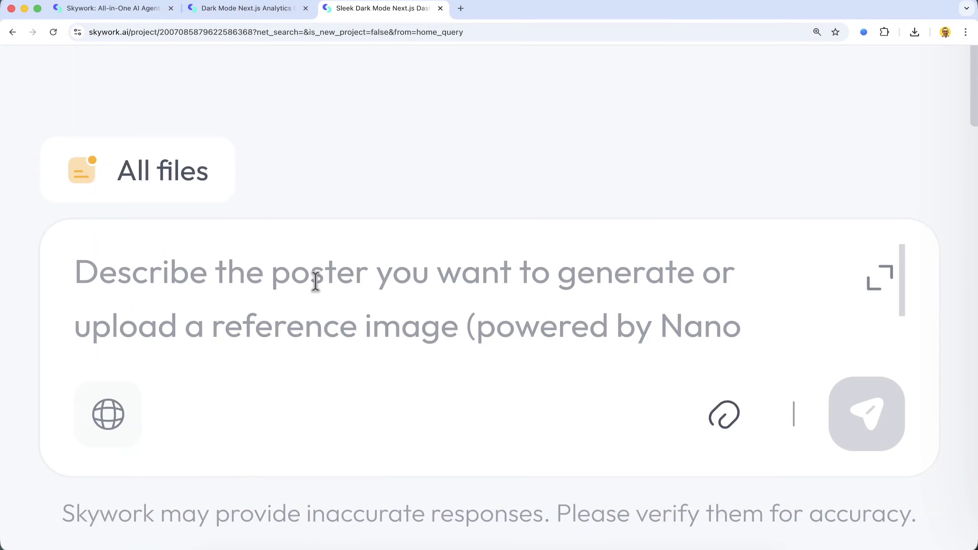
Step: Send a request to restyle the dashboard with a 90s retro-tech aesthetic, keeping its content
text(Change the vibe to)
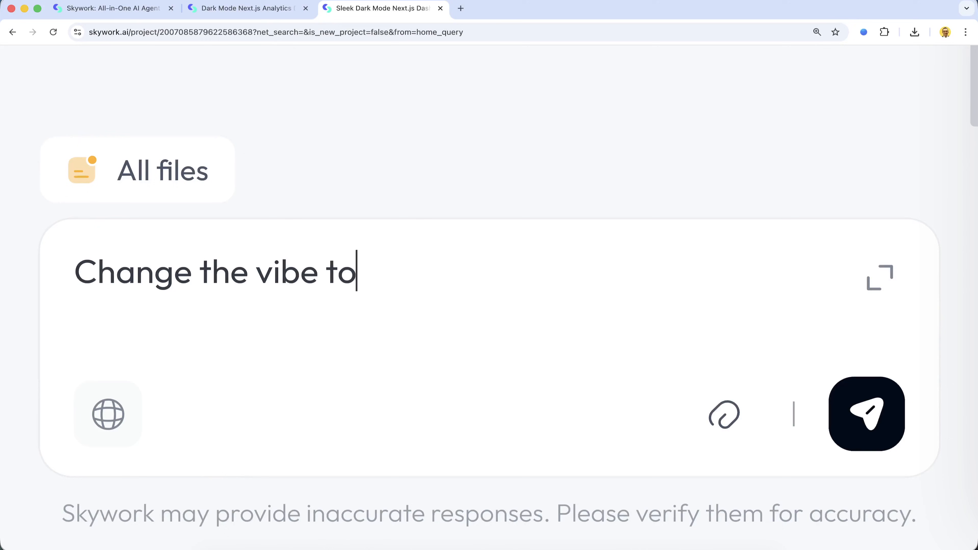
text(a 90s retro-tech aesthetic,)
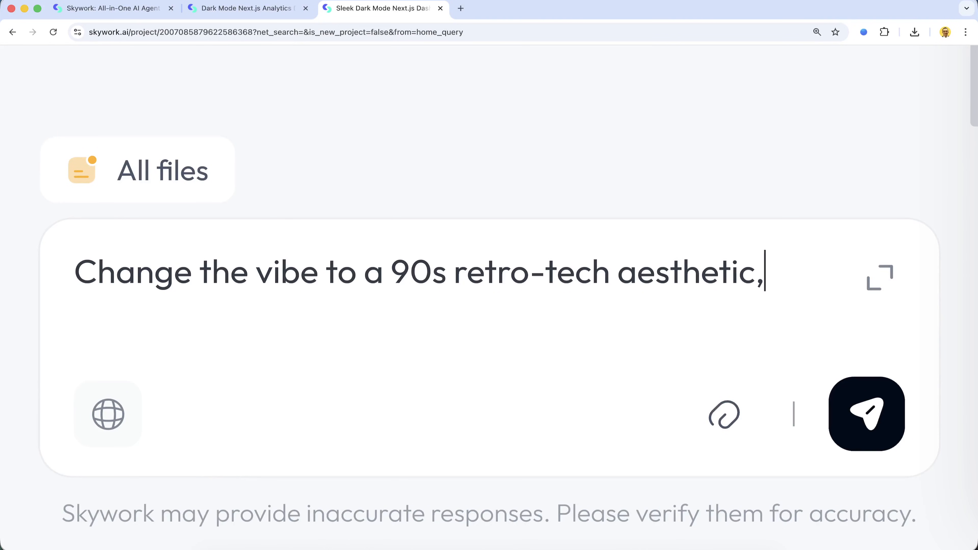
text(and it regenerates while keep)
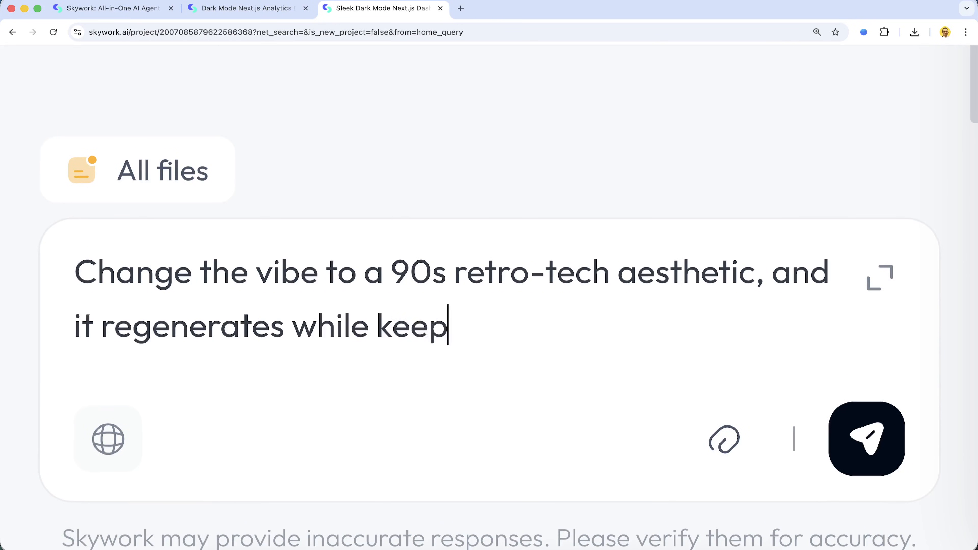
click(867, 439)
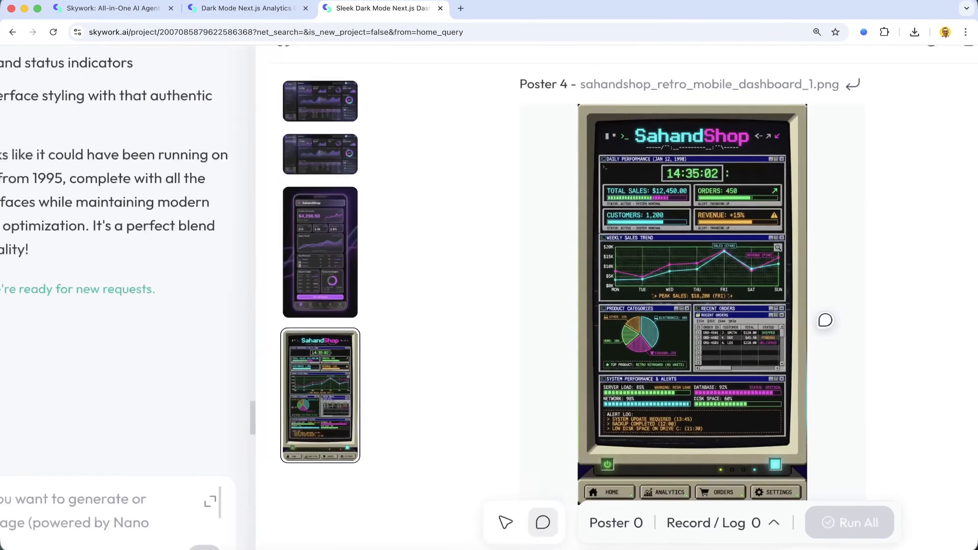
Step: Scroll through the chat to review the 90s retro-tech Poster 4
scroll(down, 3)
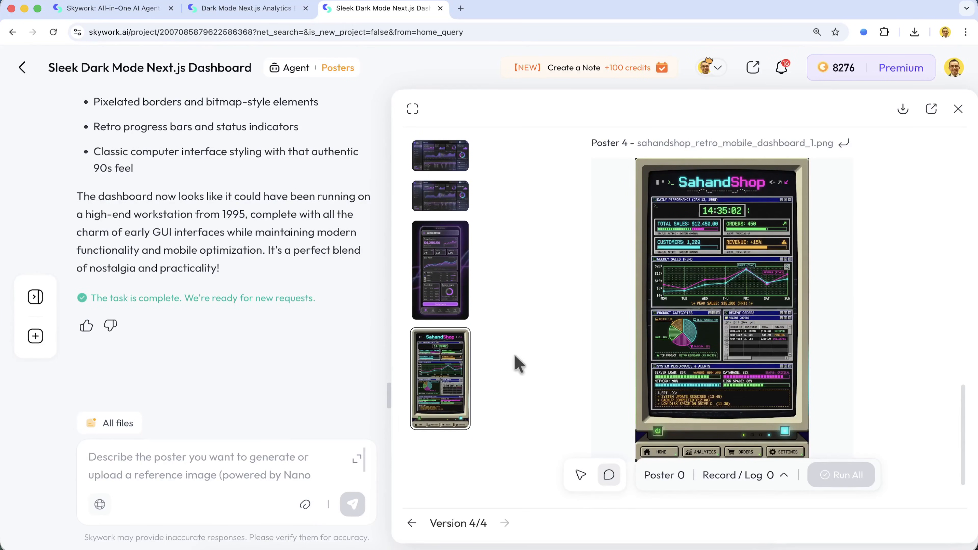
mouse_move(365, 309)
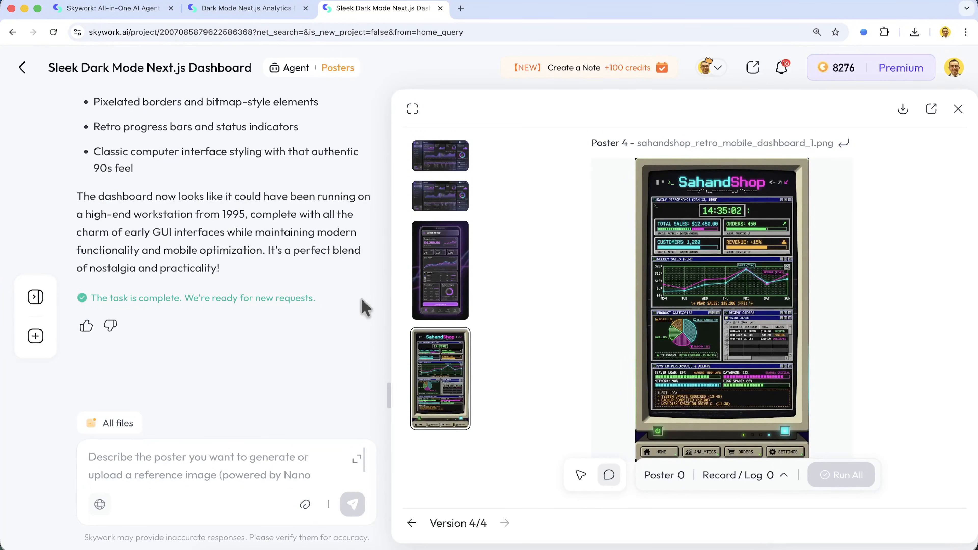
mouse_move(356, 305)
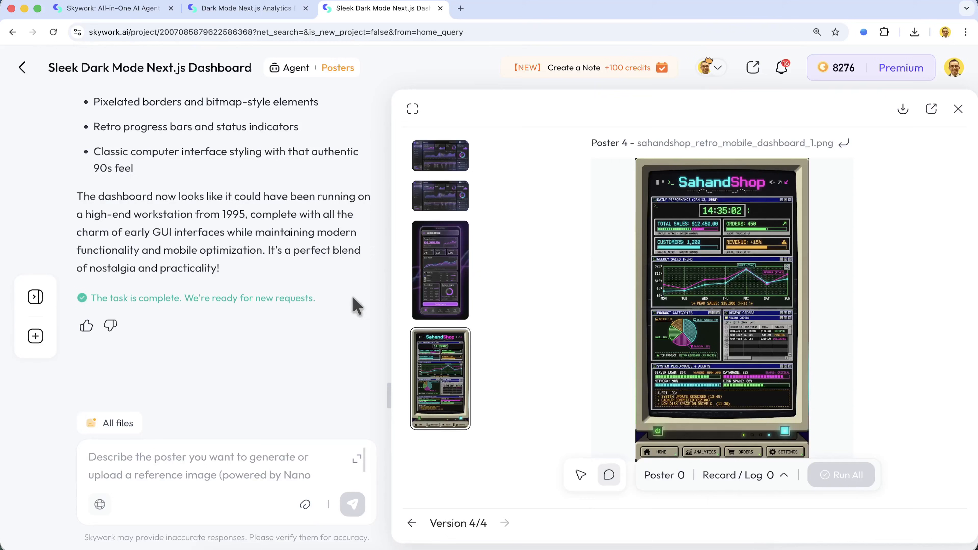
mouse_move(72, 92)
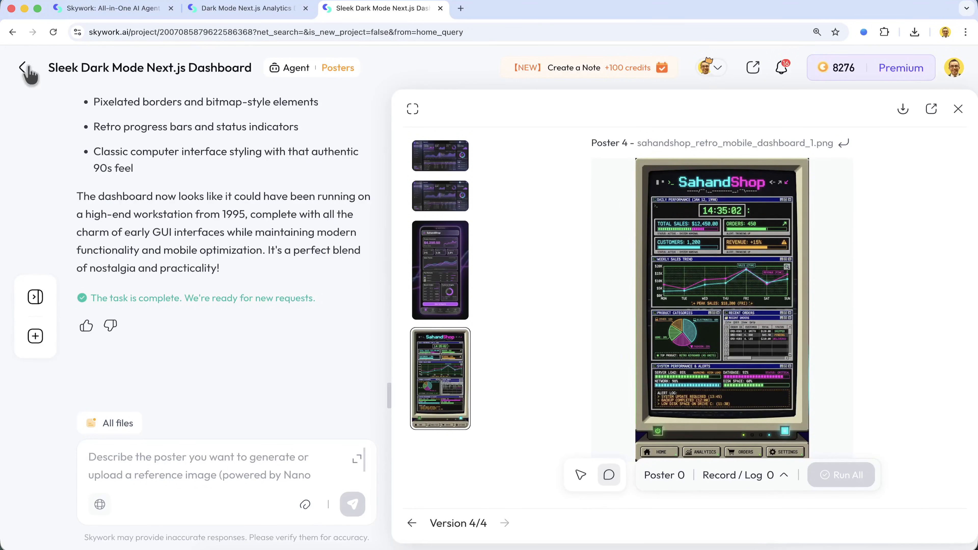
Step: Start a new Posters request with web search on, asking for a Next.js 16 top-5-features infographic
click(23, 67)
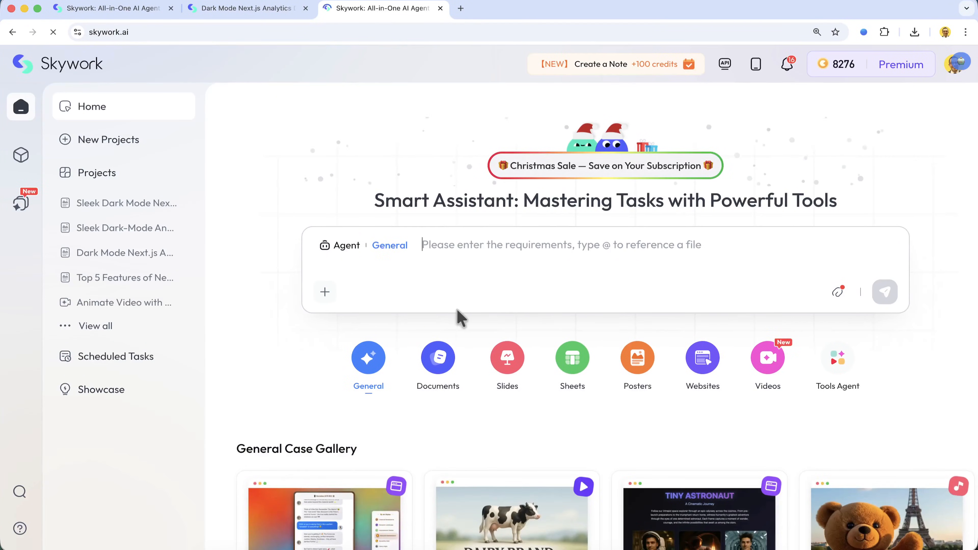
mouse_move(676, 390)
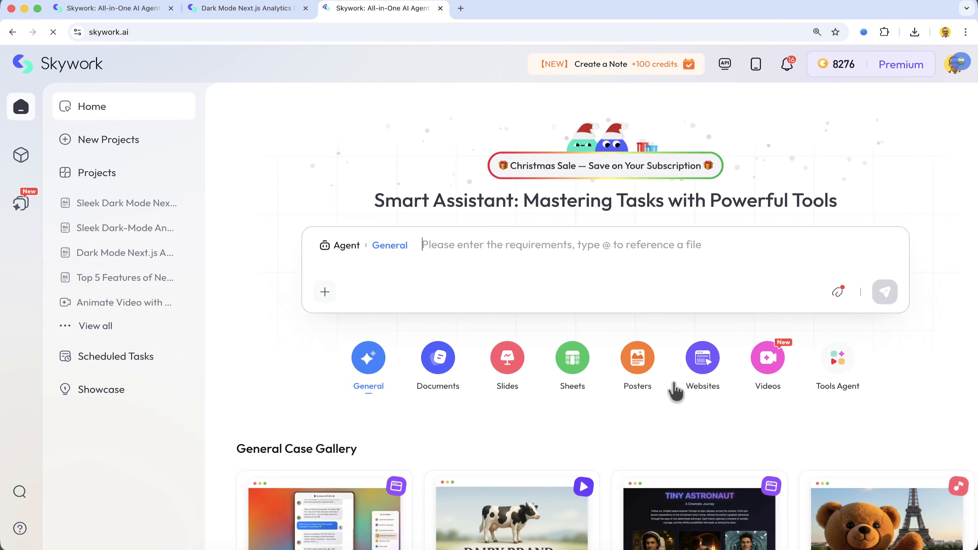
click(637, 358)
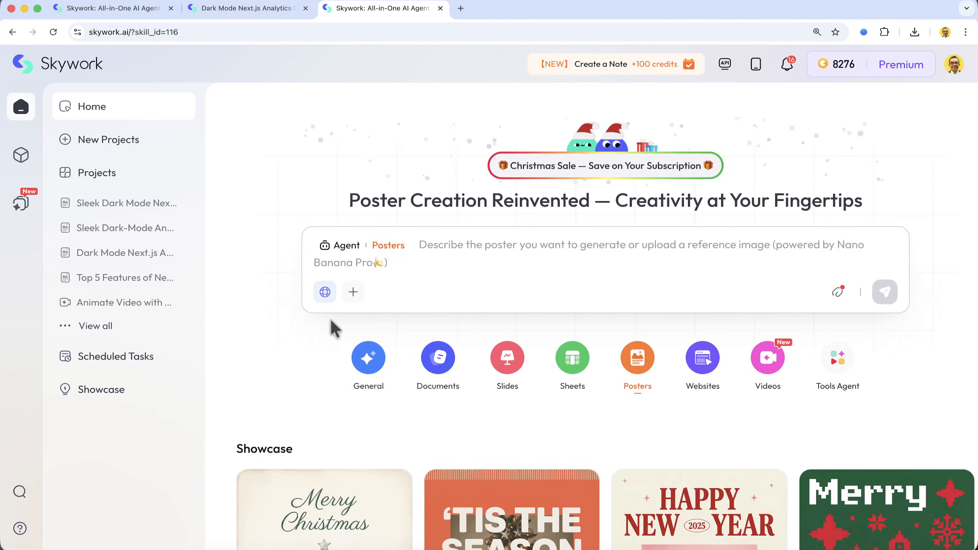
mouse_move(325, 292)
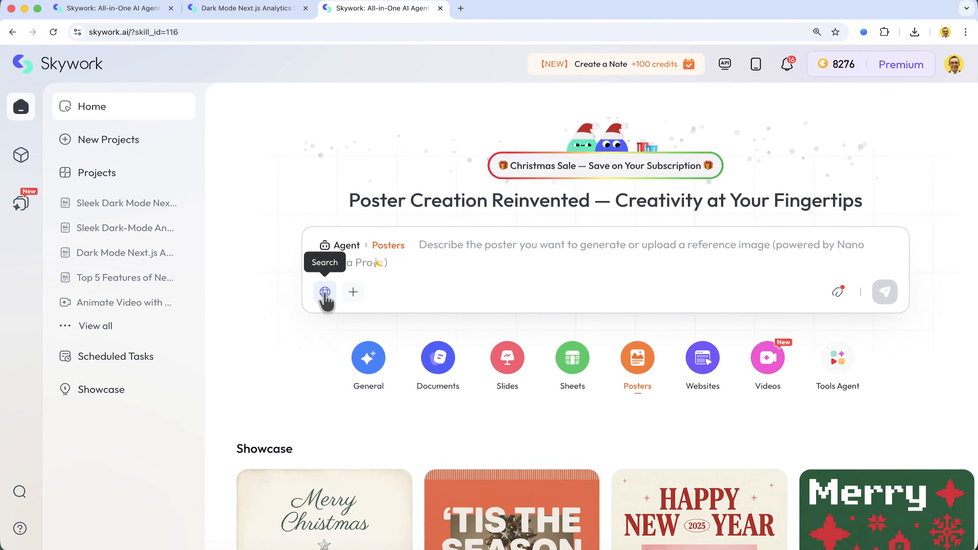
click(325, 292)
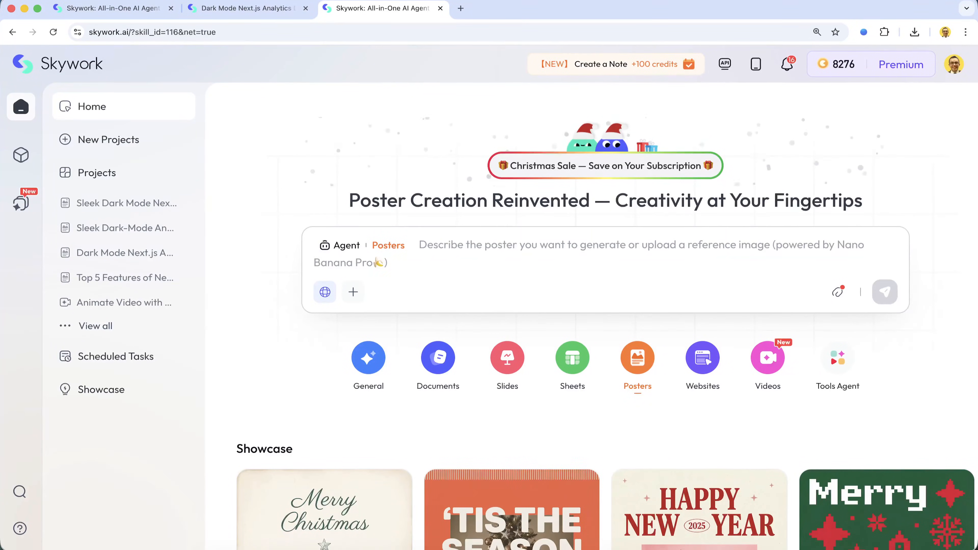
text(Research the top 5 features of Next.js 16 and create a technical infographic for my blog.)
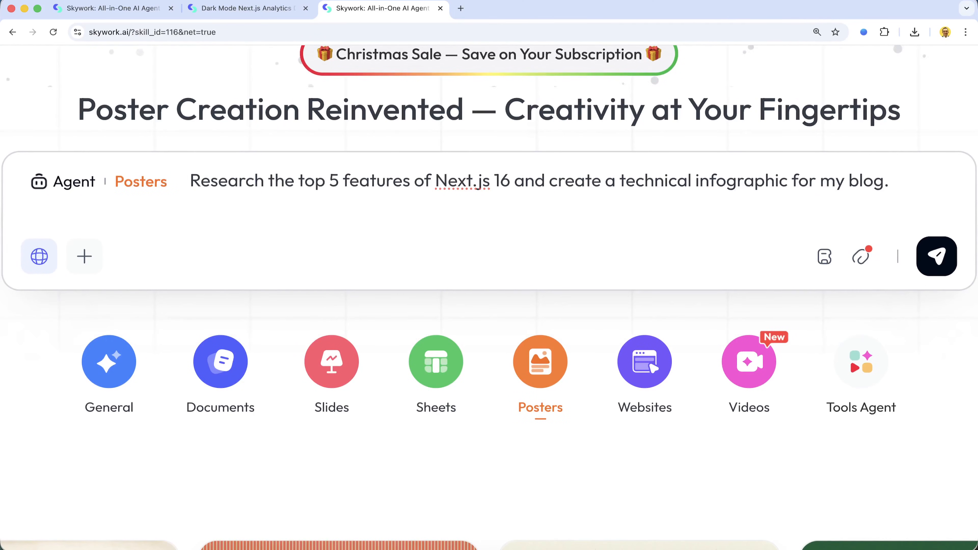
click(937, 256)
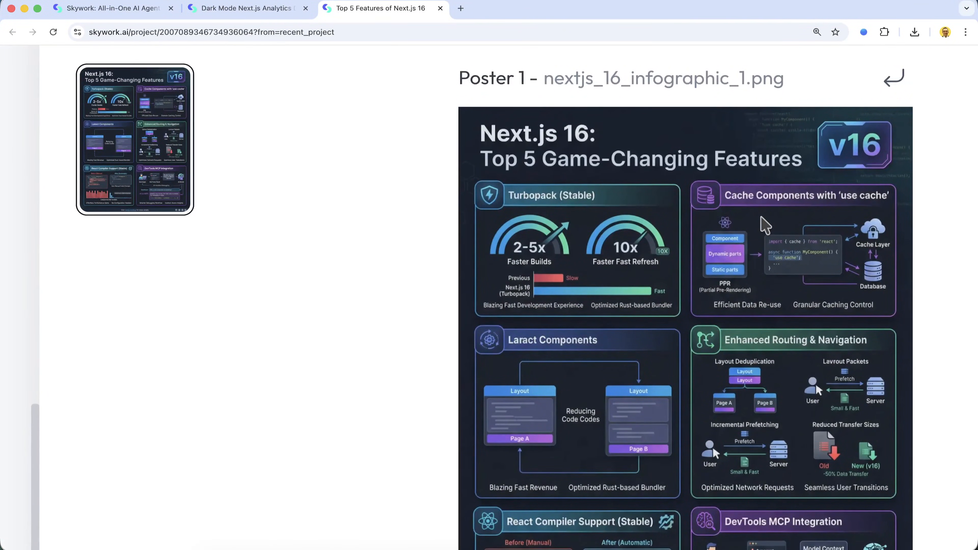
mouse_move(736, 321)
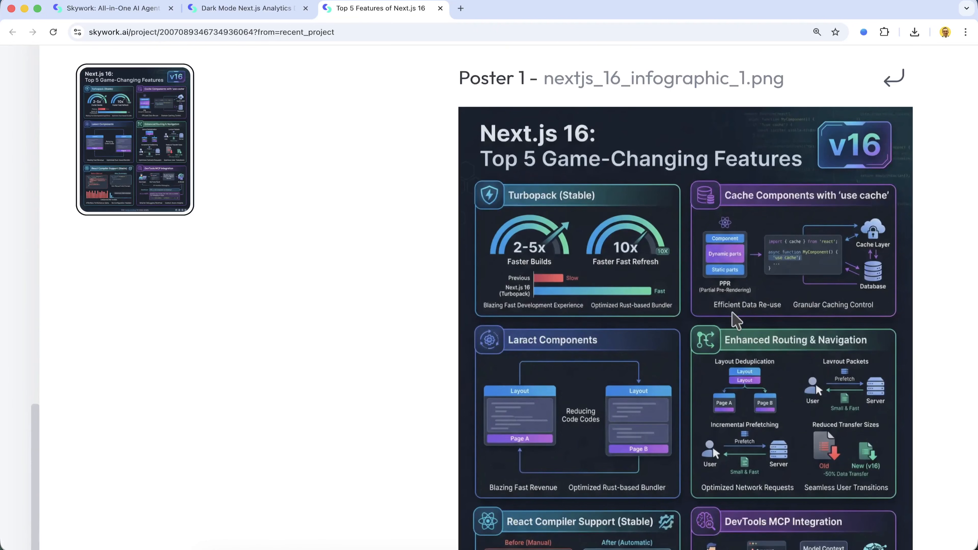
Step: Review the generated Next.js 16 infographic and bring up its JPG/PNG/PDF download options
scroll(down, 3)
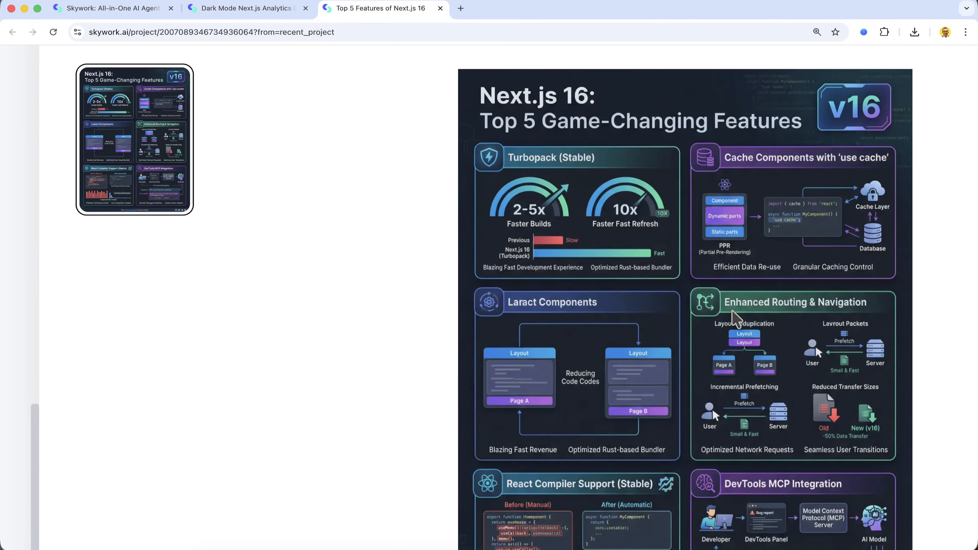
mouse_move(430, 323)
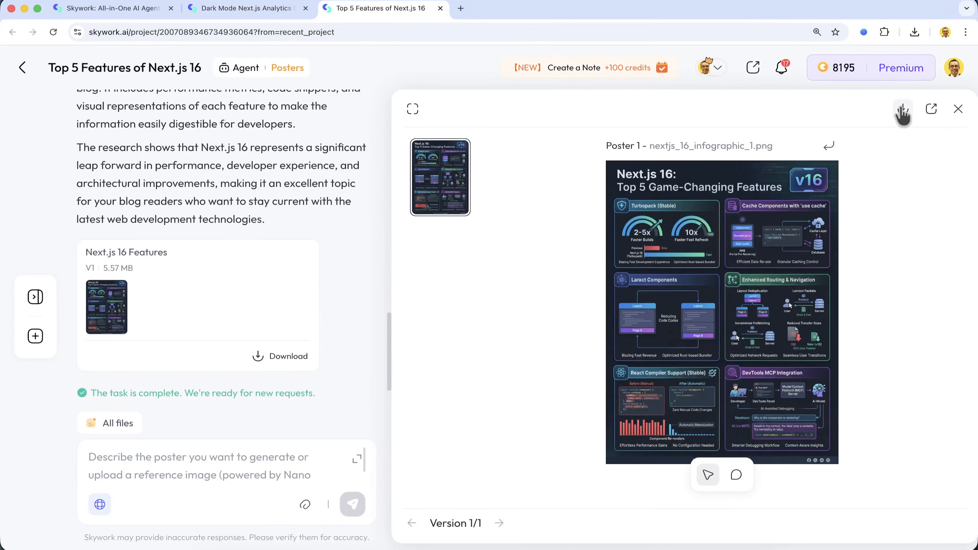
click(903, 112)
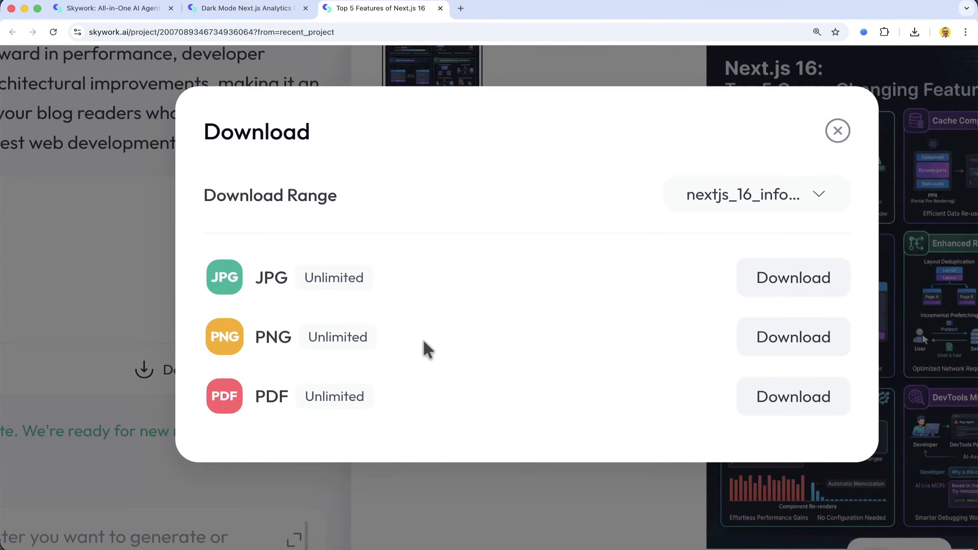
mouse_move(495, 421)
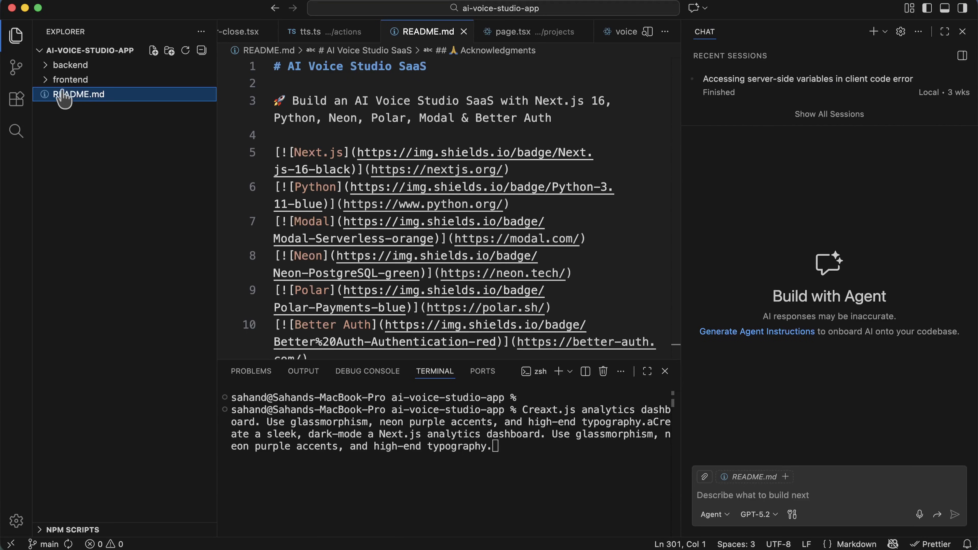
Step: Expand the frontend folder in the code editor's Explorer and select an item inside it
click(70, 79)
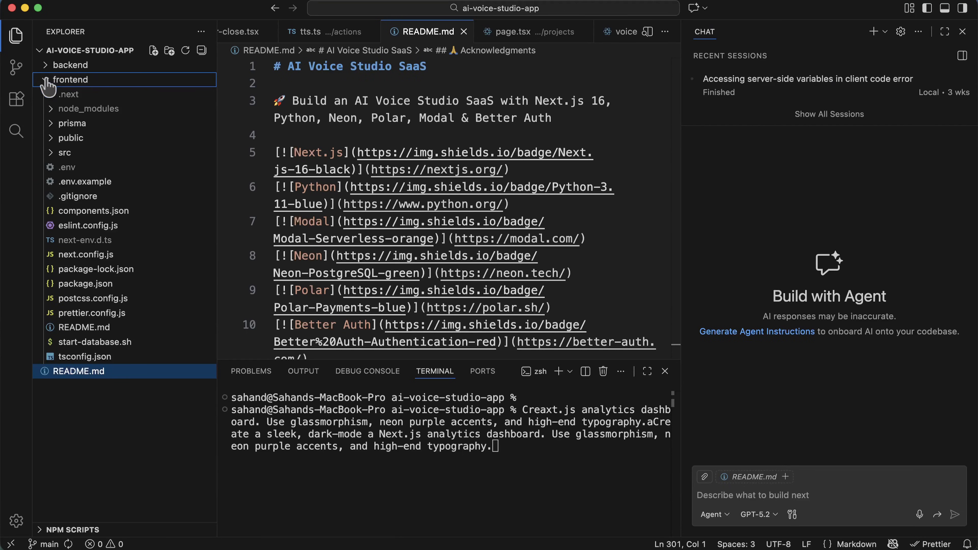
click(70, 138)
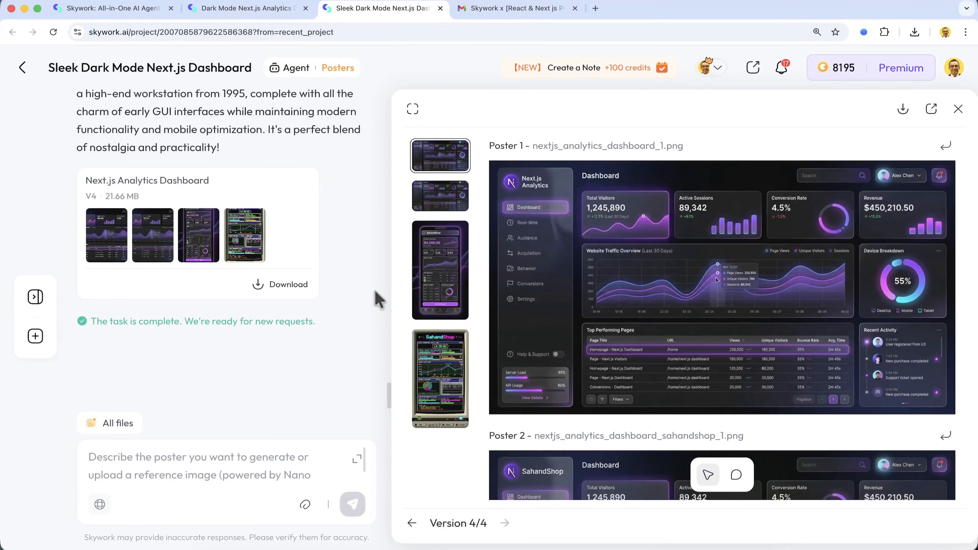
mouse_move(386, 293)
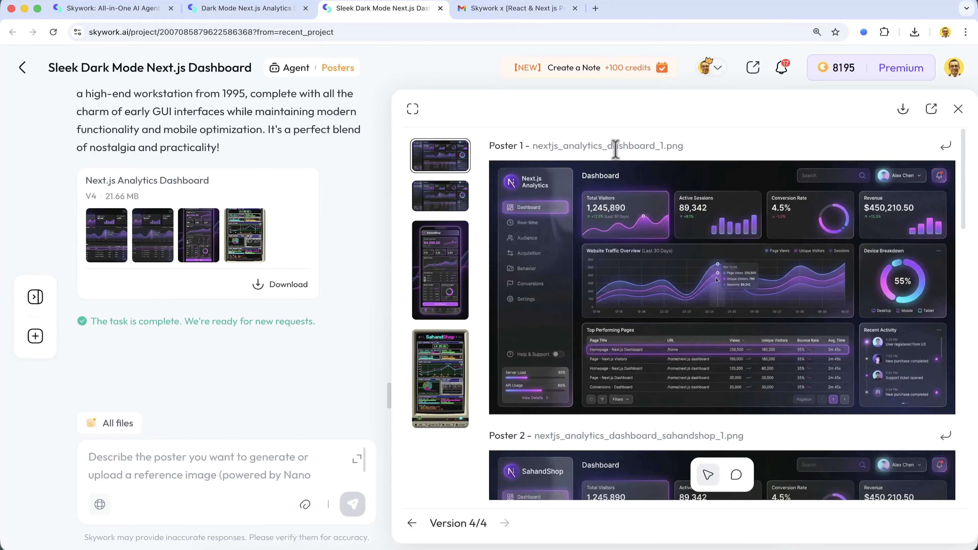
mouse_move(475, 148)
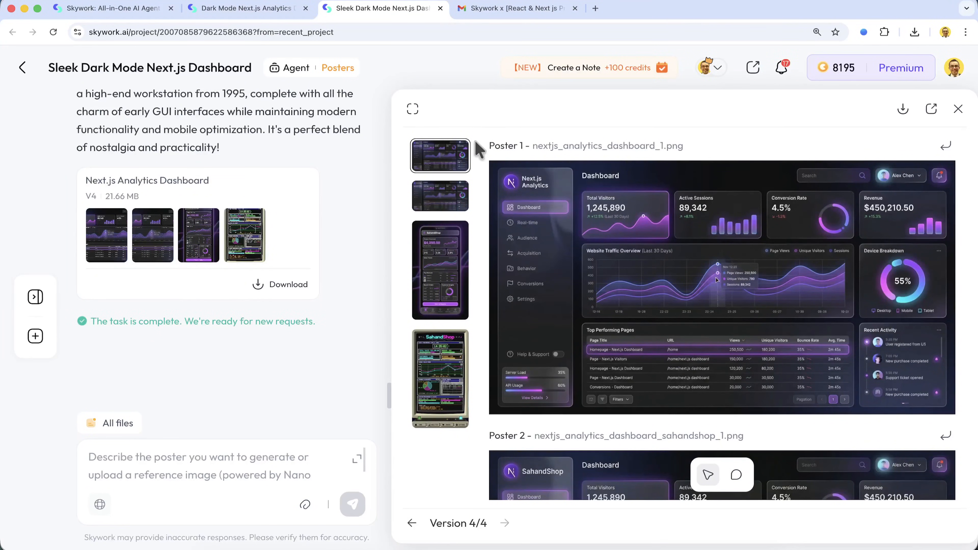
mouse_move(473, 230)
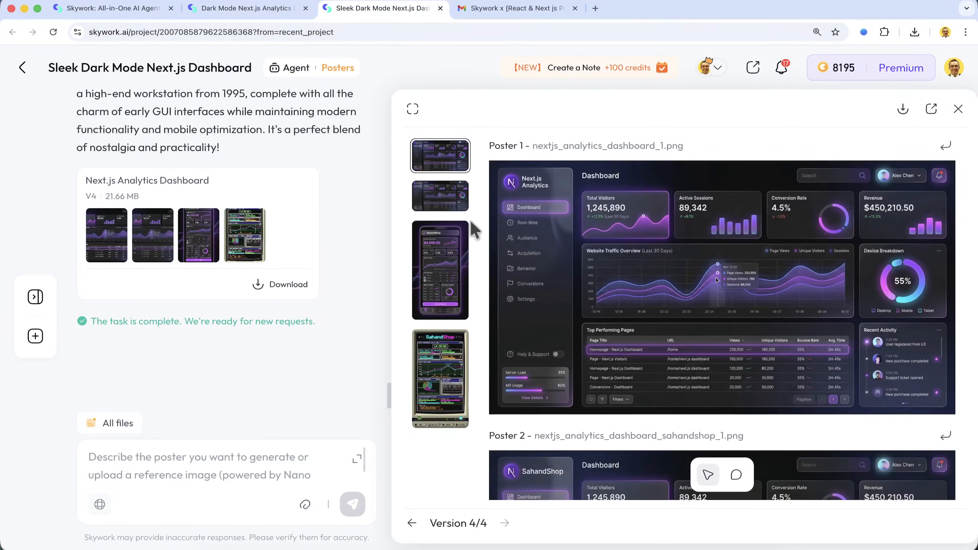